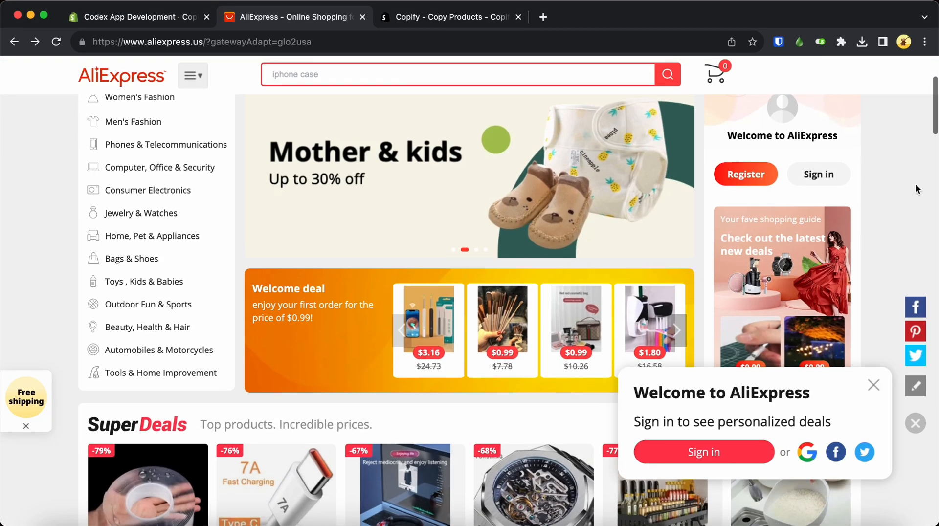
# - Show the Copify - Copy Products listing in the Shopify App Store and review its highlights and description
pyautogui.scroll(-3)
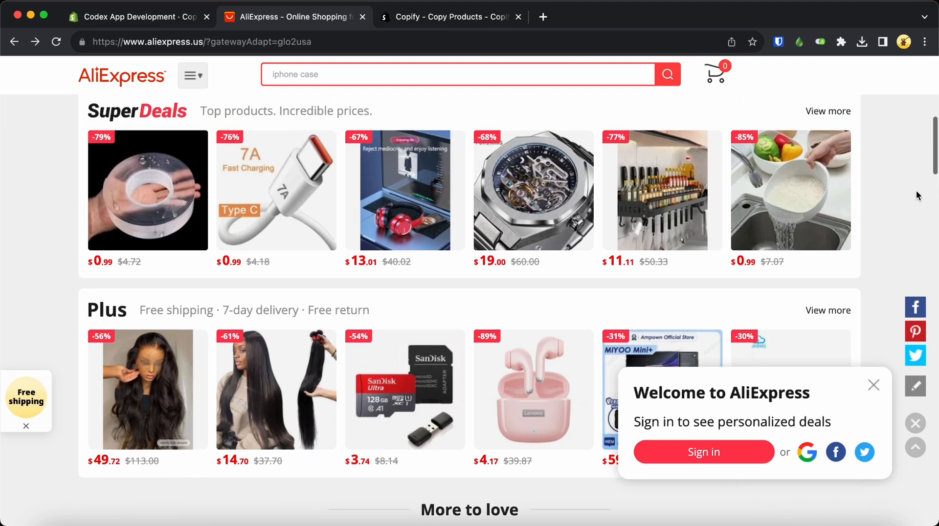
pyautogui.click(450, 16)
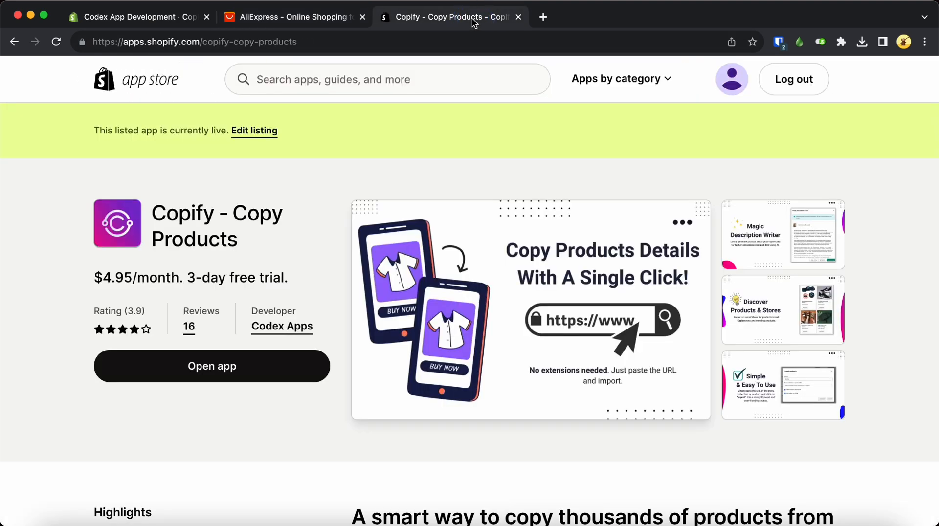
pyautogui.moveTo(353, 269)
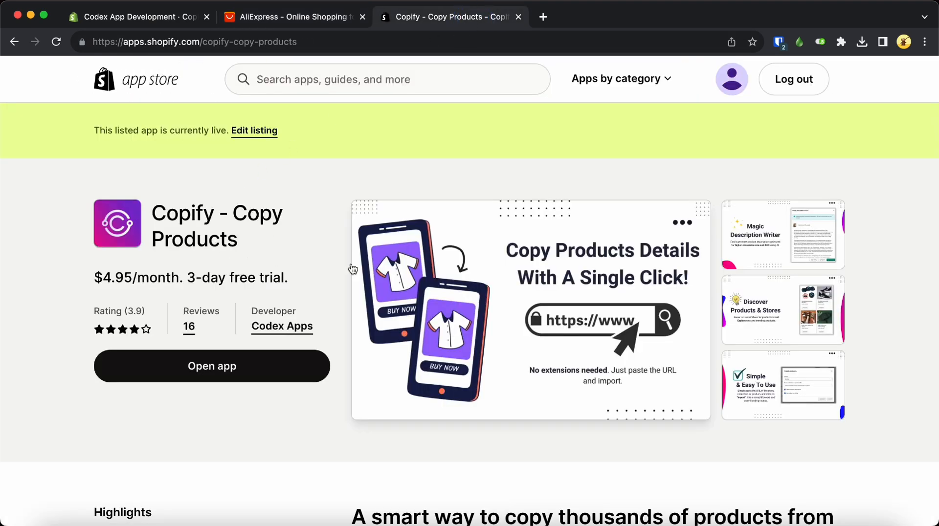
pyautogui.scroll(-3)
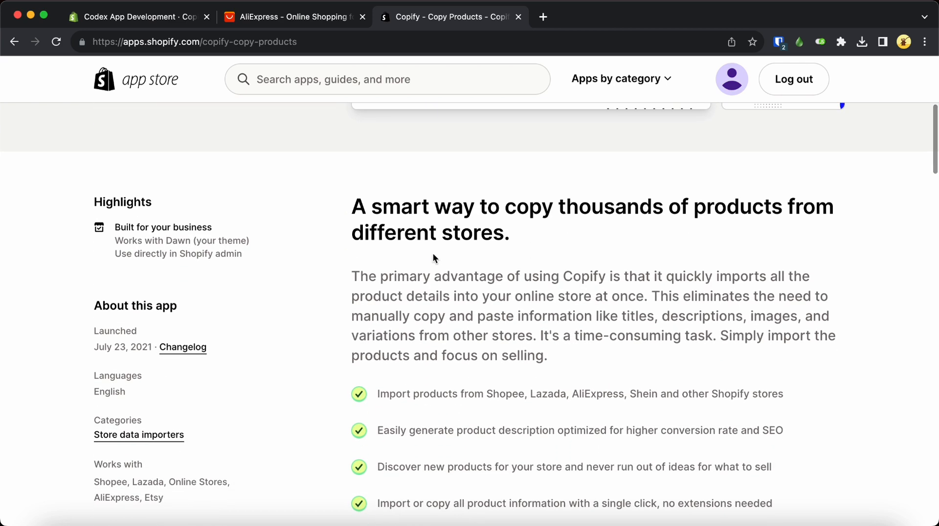
pyautogui.scroll(-3)
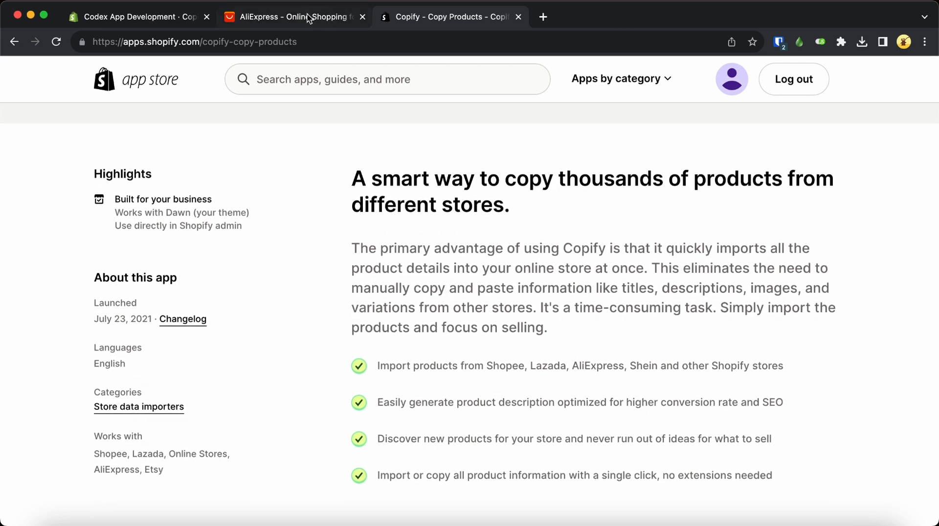
# - From AliExpress Super Deals, view the 30D Full Cover Tempered Glass product and copy its link
pyautogui.click(287, 17)
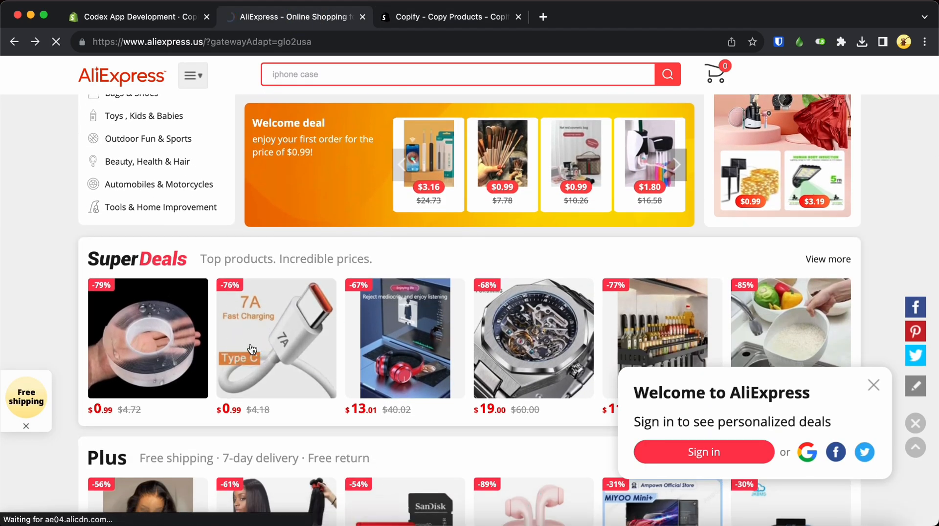
pyautogui.click(828, 259)
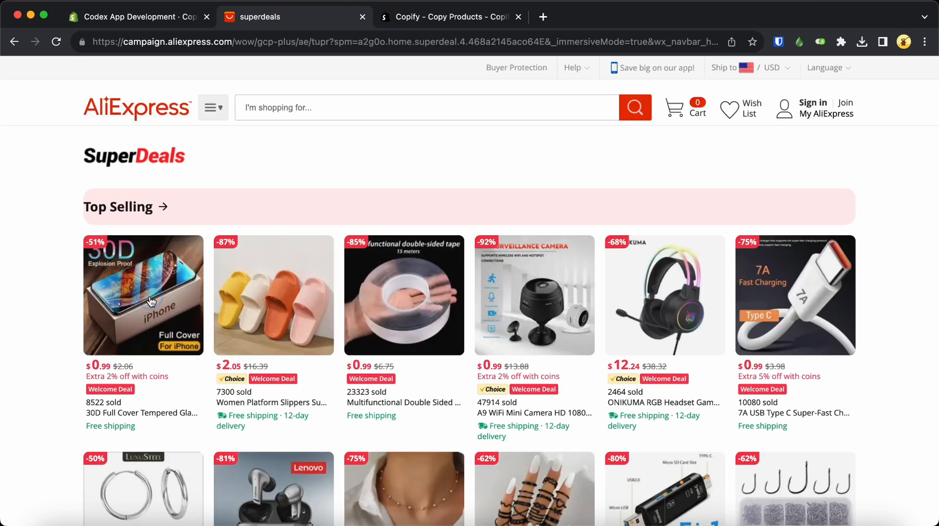
pyautogui.click(143, 295)
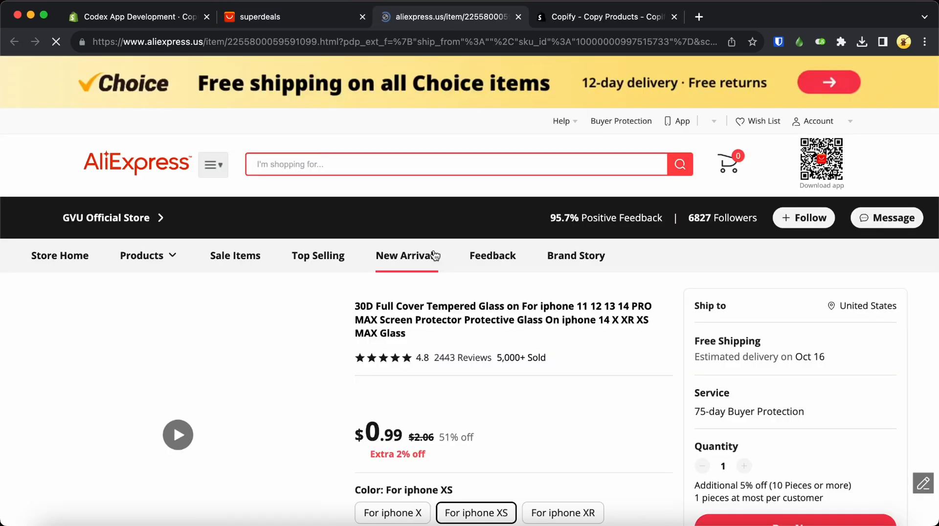
pyautogui.scroll(-3)
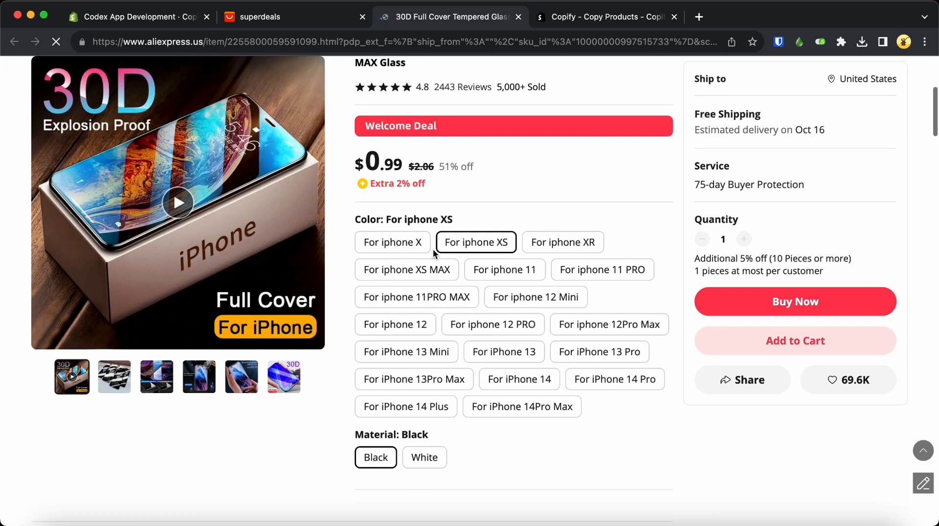
pyautogui.scroll(-3)
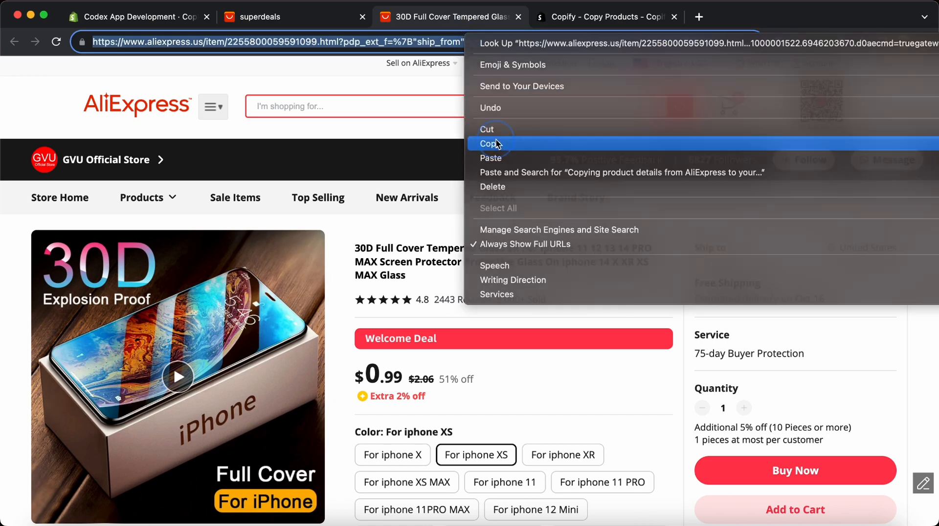
# - Import the pasted screen protector link in Copify with AliExpress as the source
pyautogui.click(132, 16)
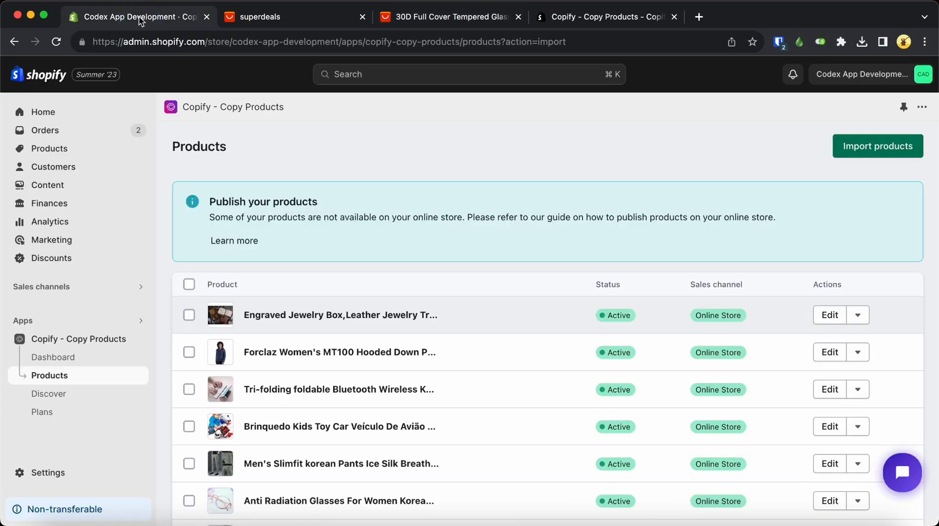
pyautogui.click(877, 145)
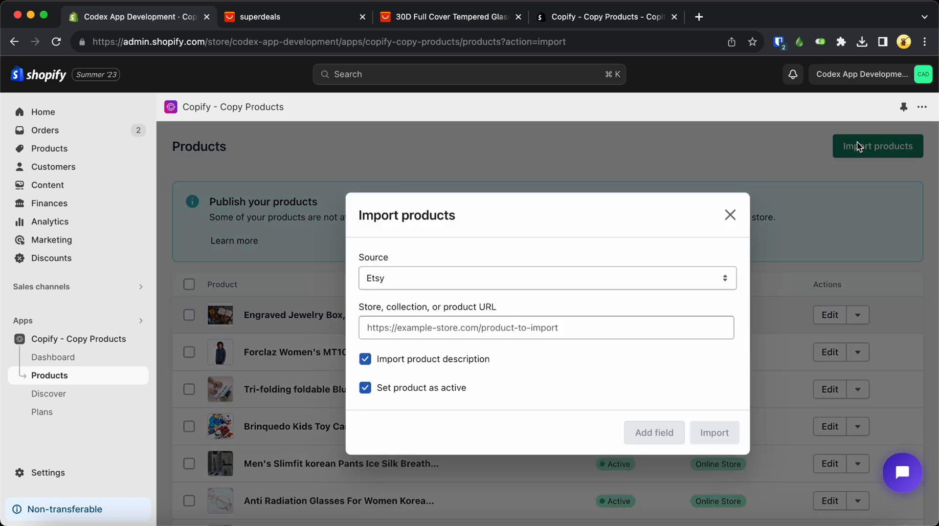
pyautogui.click(546, 278)
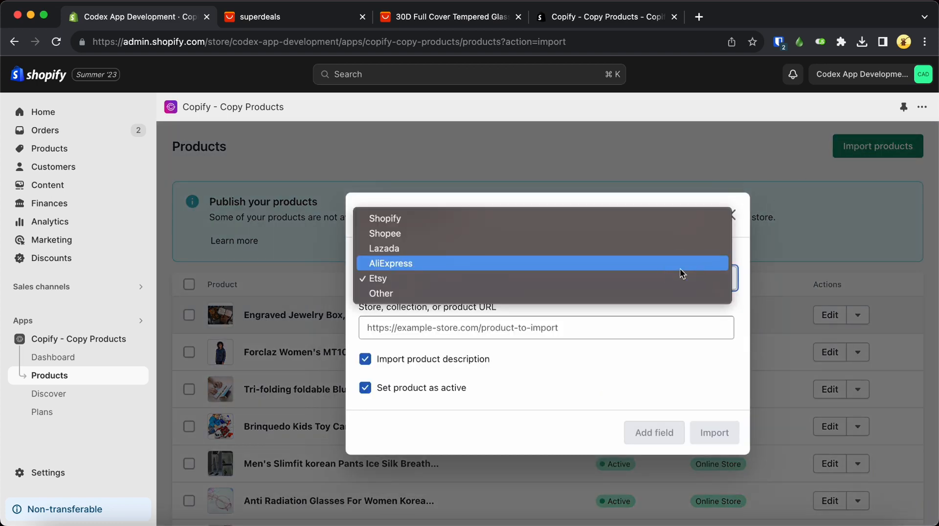
pyautogui.click(389, 264)
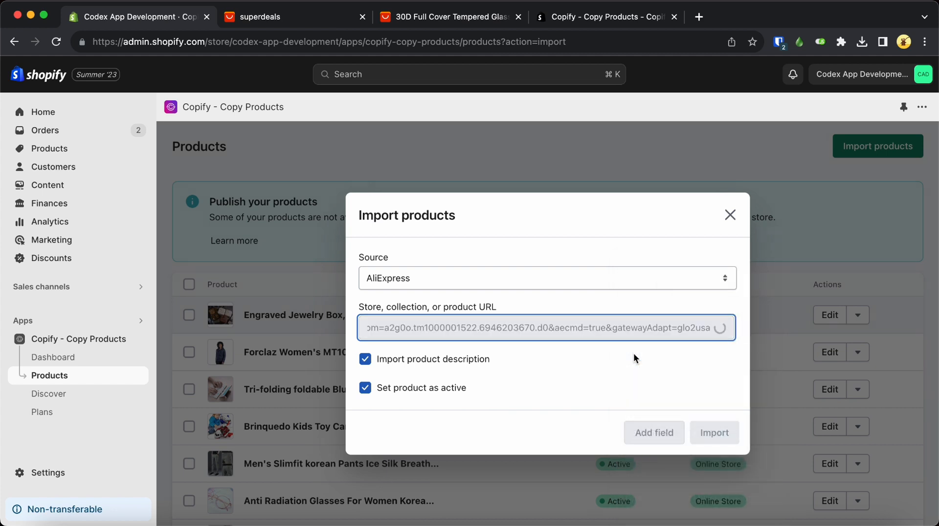
pyautogui.click(715, 433)
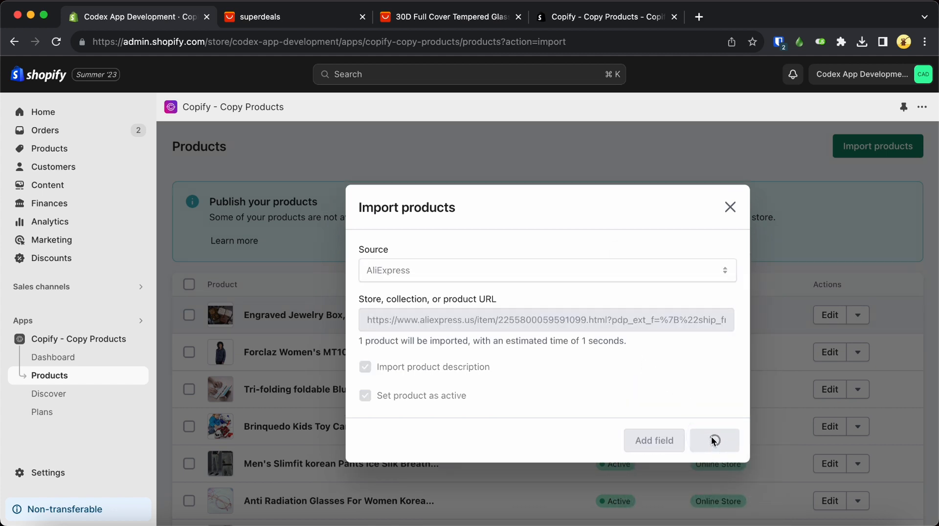
pyautogui.click(714, 441)
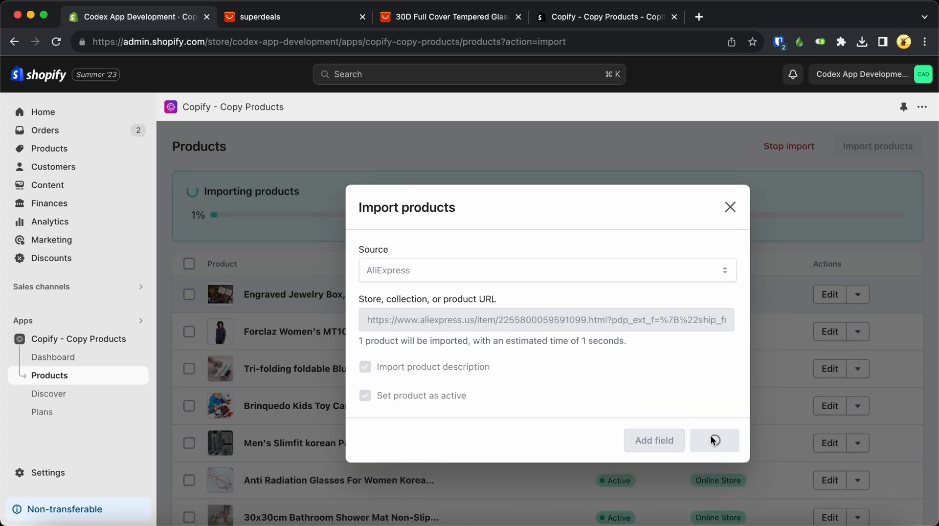
# - Let the 30D Full Cover Tempered Glass import complete and reach its actions menu
pyautogui.click(713, 440)
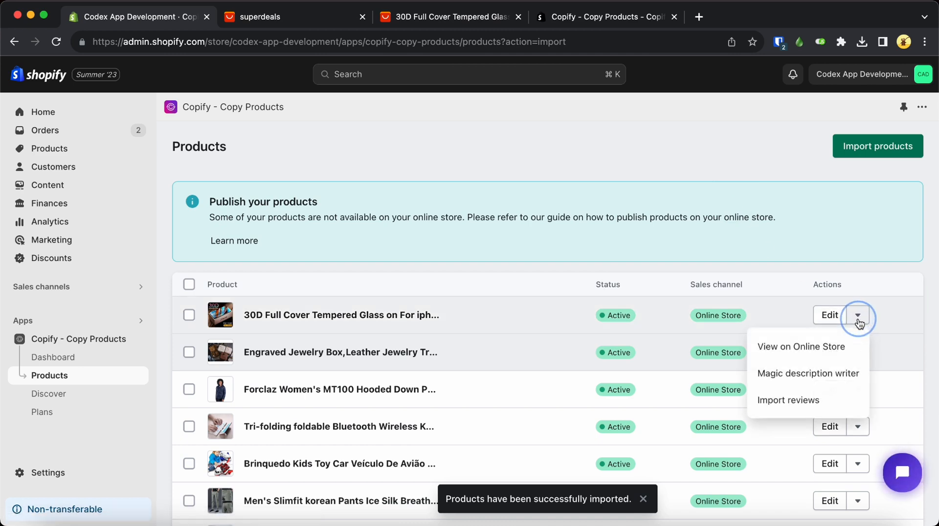
# - View the 30D tempered glass protector on the online store with its price, colors, description and images
pyautogui.click(801, 347)
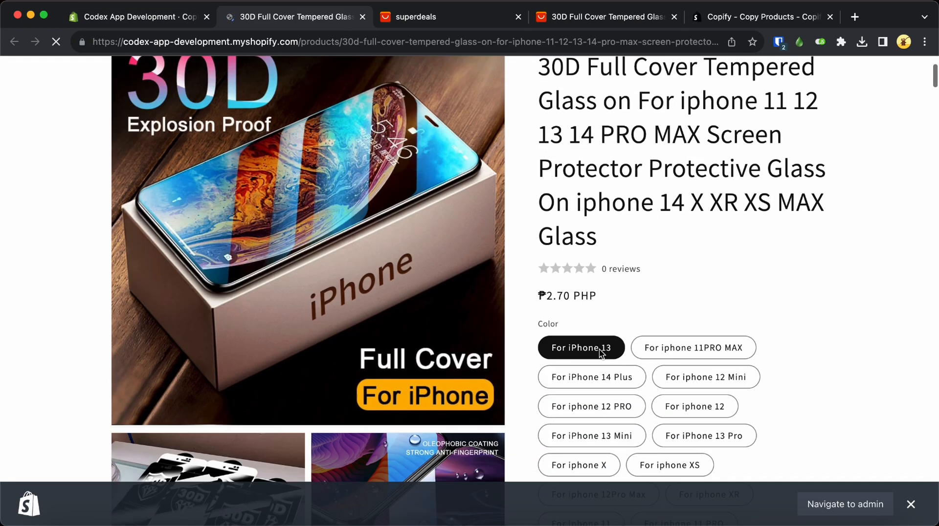
pyautogui.scroll(-3)
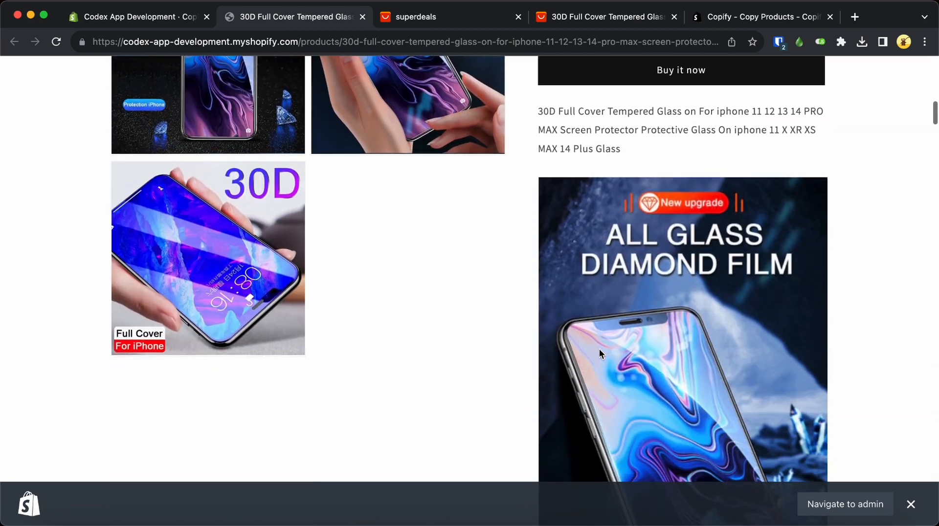
pyautogui.scroll(-3)
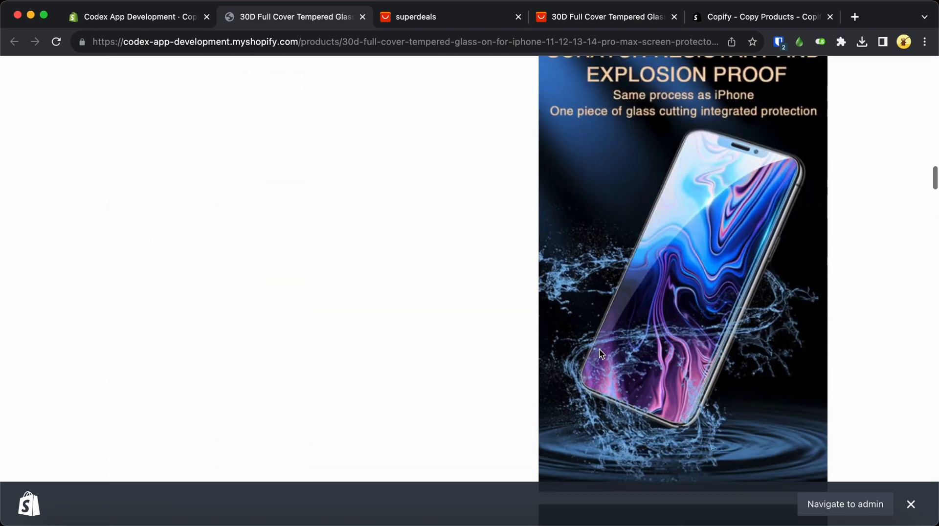